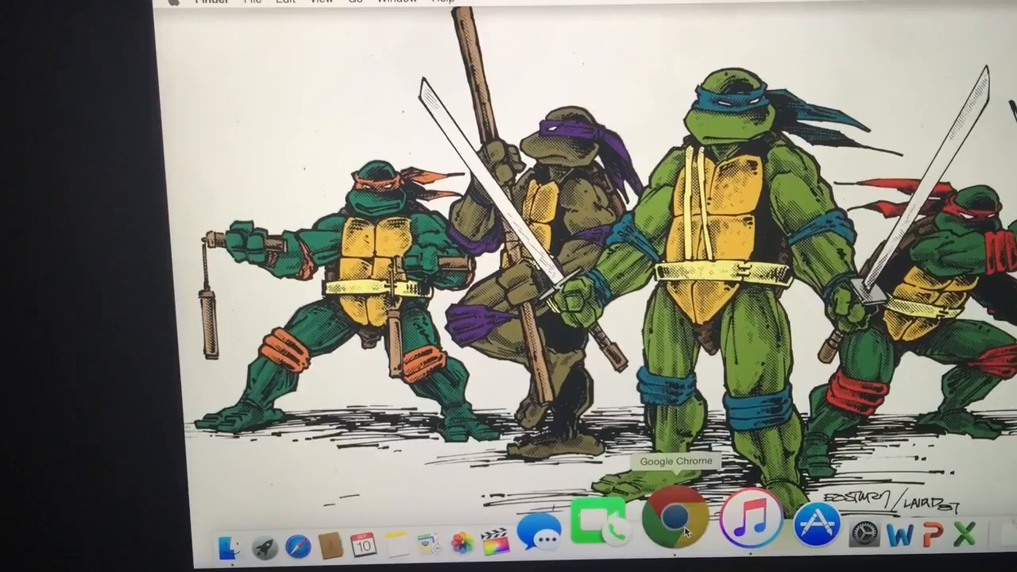
Launch Chrome from the Dock and scroll the iModZone downloads page to the iOS 9.1 beta 1 table
left_click(674, 522)
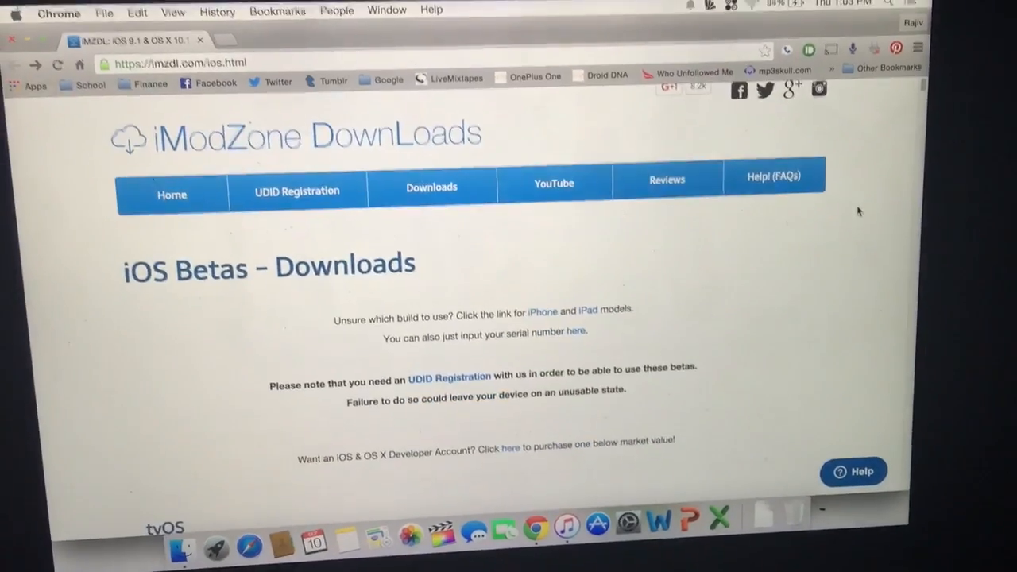
scroll("down", 3)
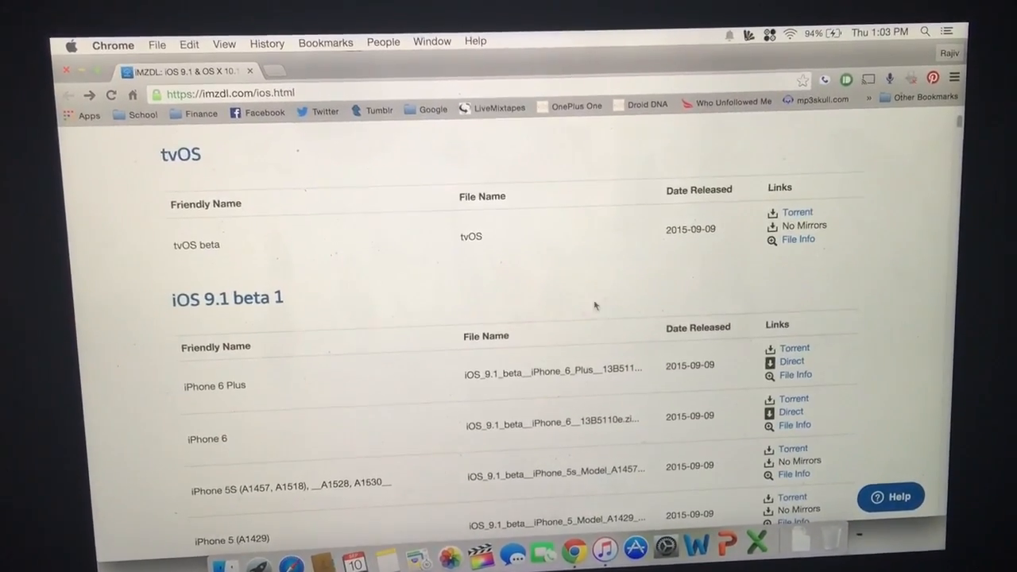
scroll("down", 3)
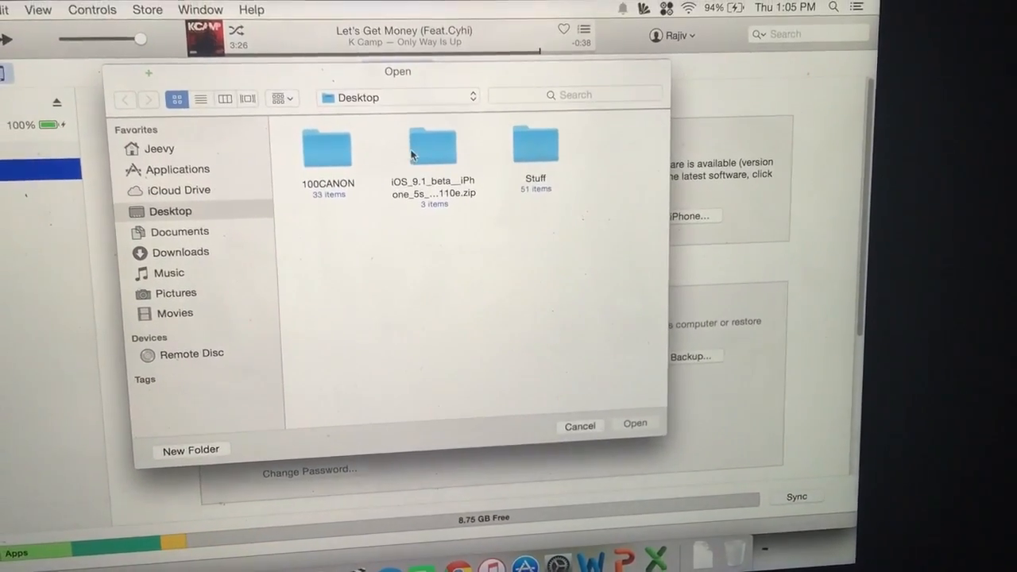
Load the iPhone 5s .ipsw from the iOS 9.1 beta folder and confirm the Update
left_click(433, 146)
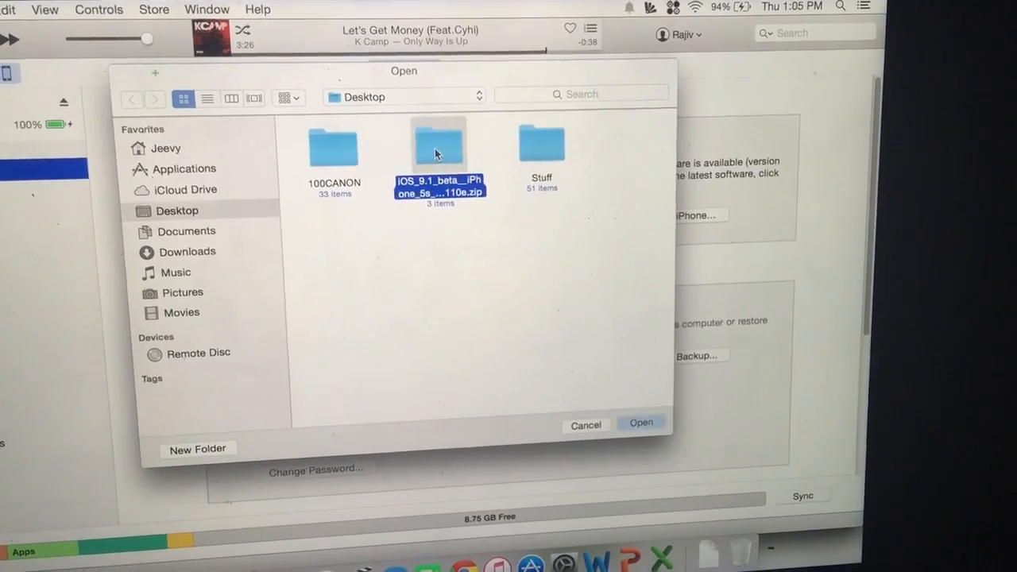
double_click(439, 143)
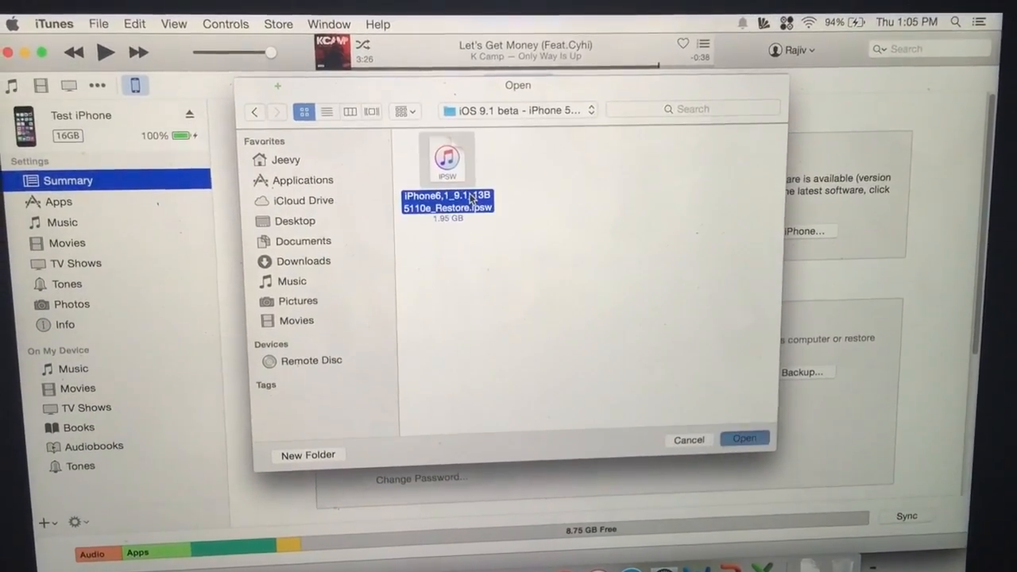
left_click(744, 439)
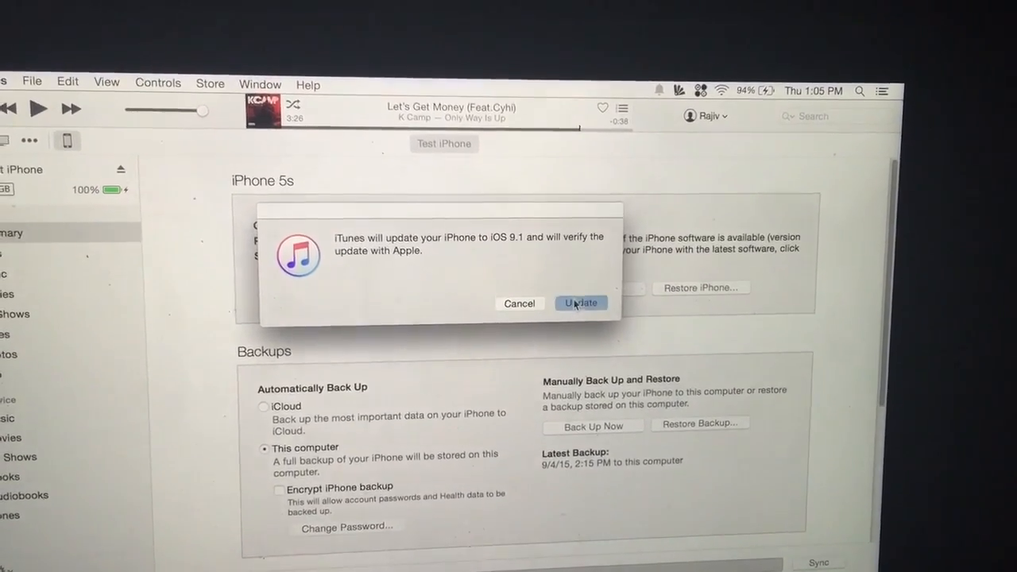
left_click(582, 302)
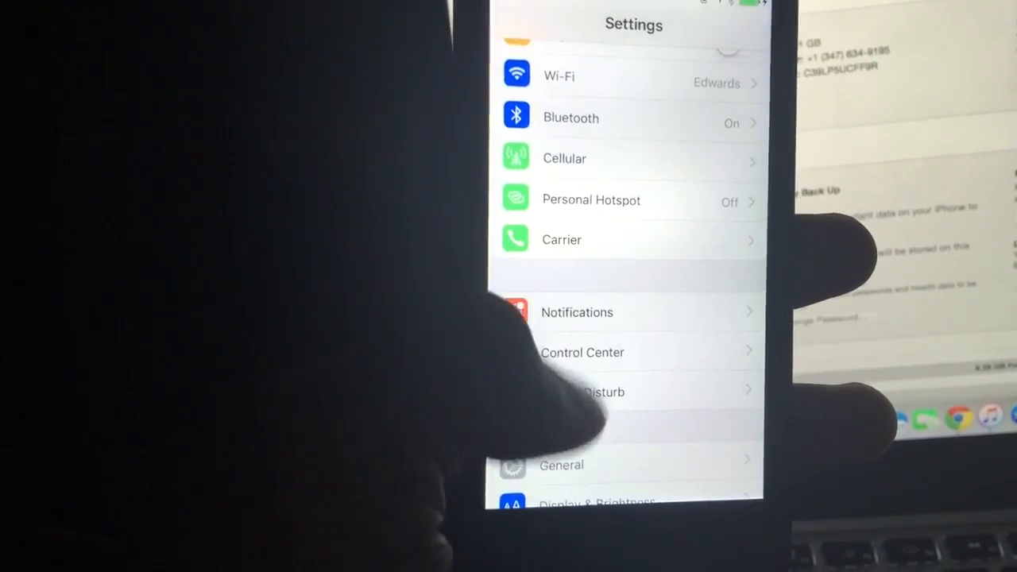
Scroll the iPhone's main Settings list down toward General
scroll("down", 3)
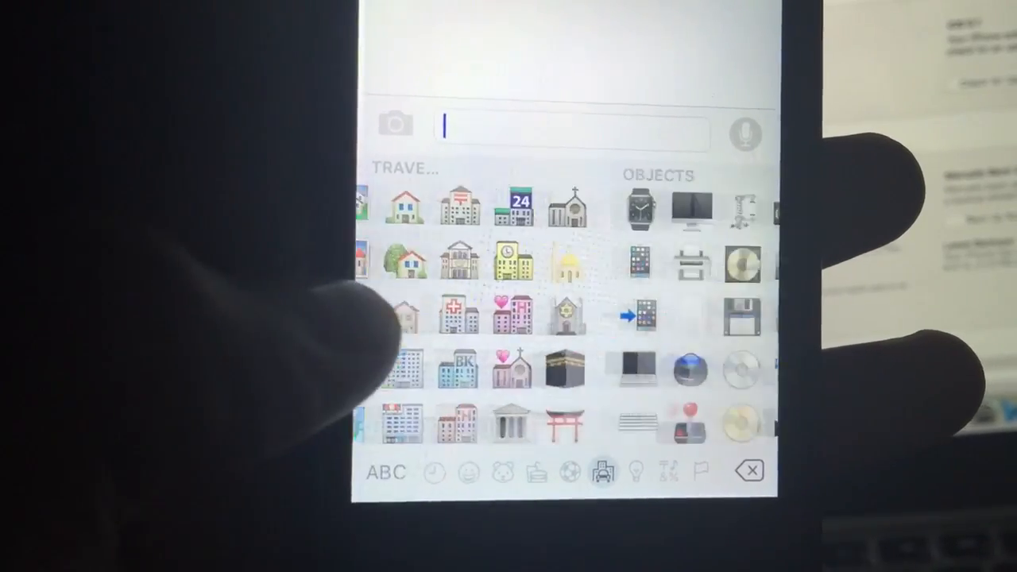
Swipe through the emoji categories and switch the keyboard to the flags category
scroll("left", 3)
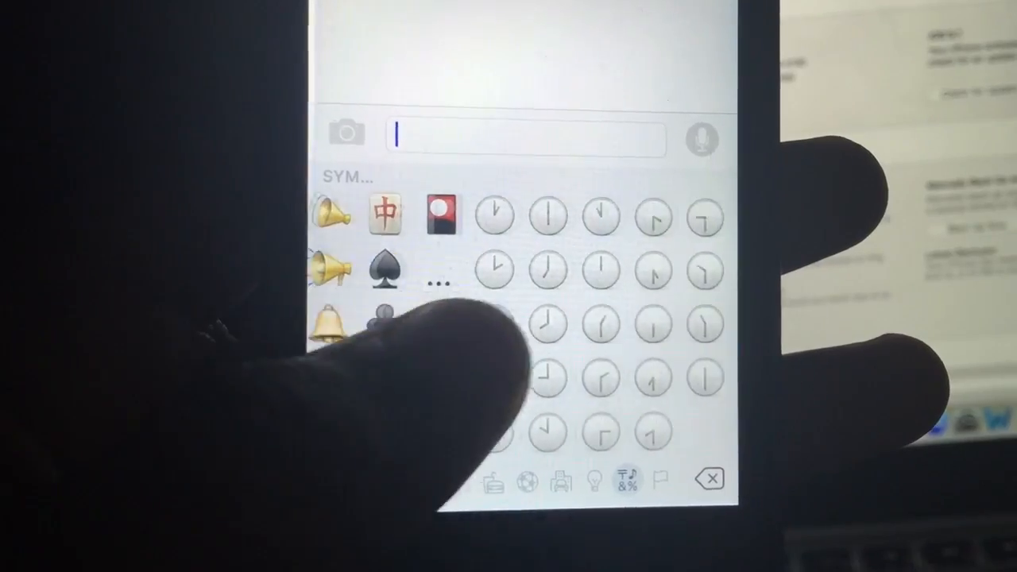
left_click(657, 477)
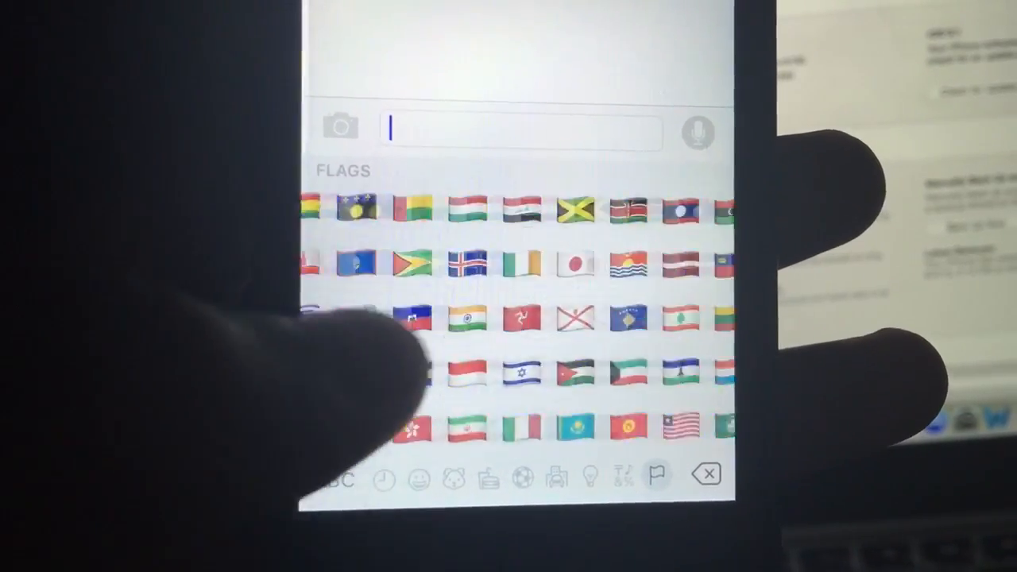